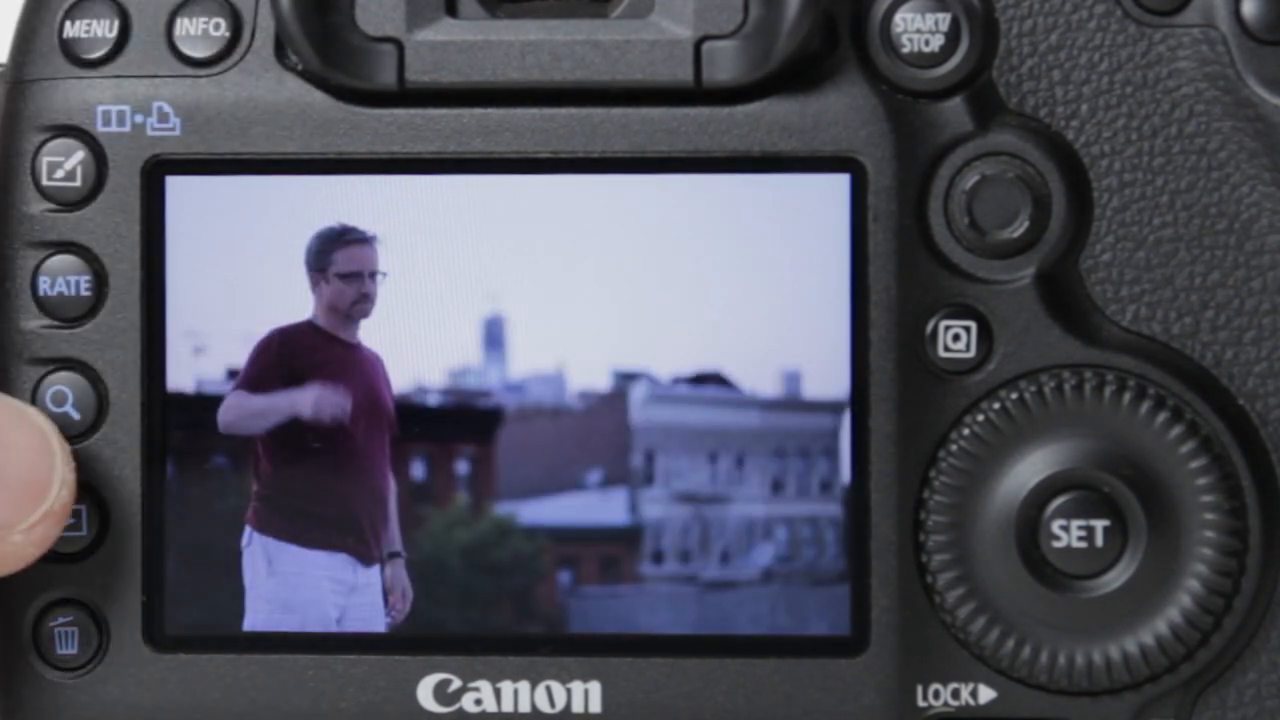
- Magnify the rooftop portrait photo to a very high zoom level with the magnify control
left_click(65, 405)
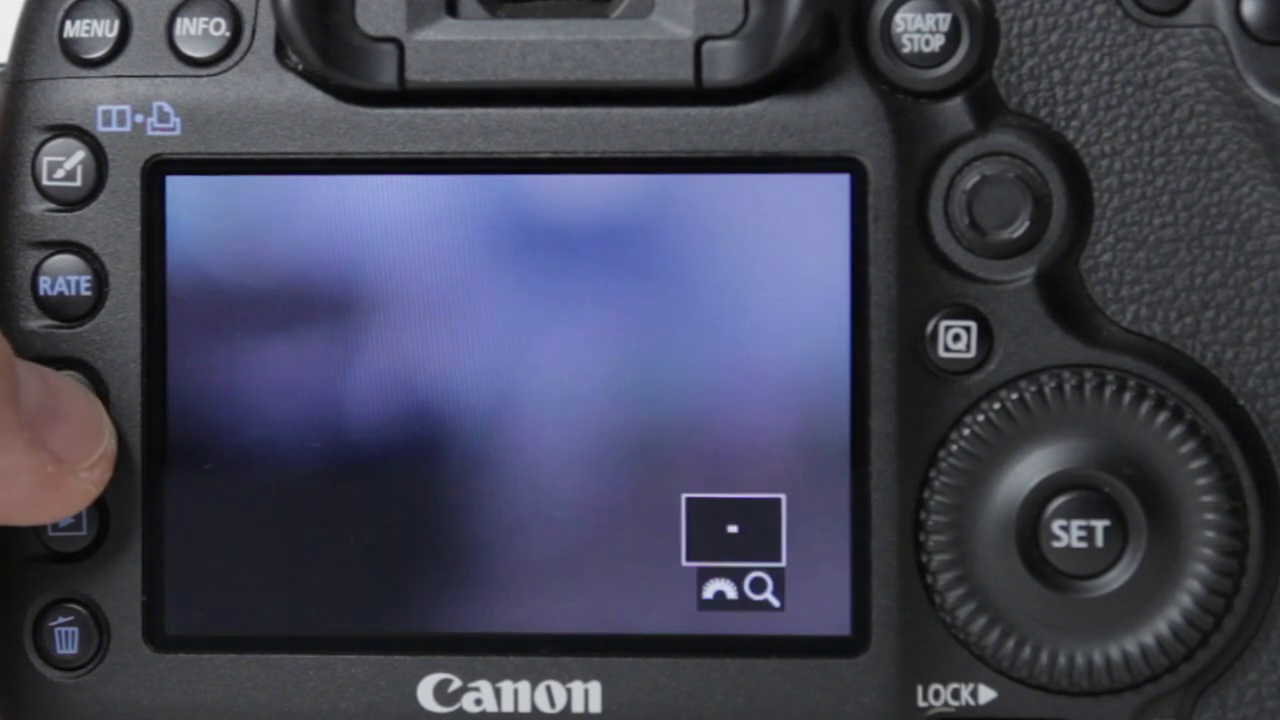